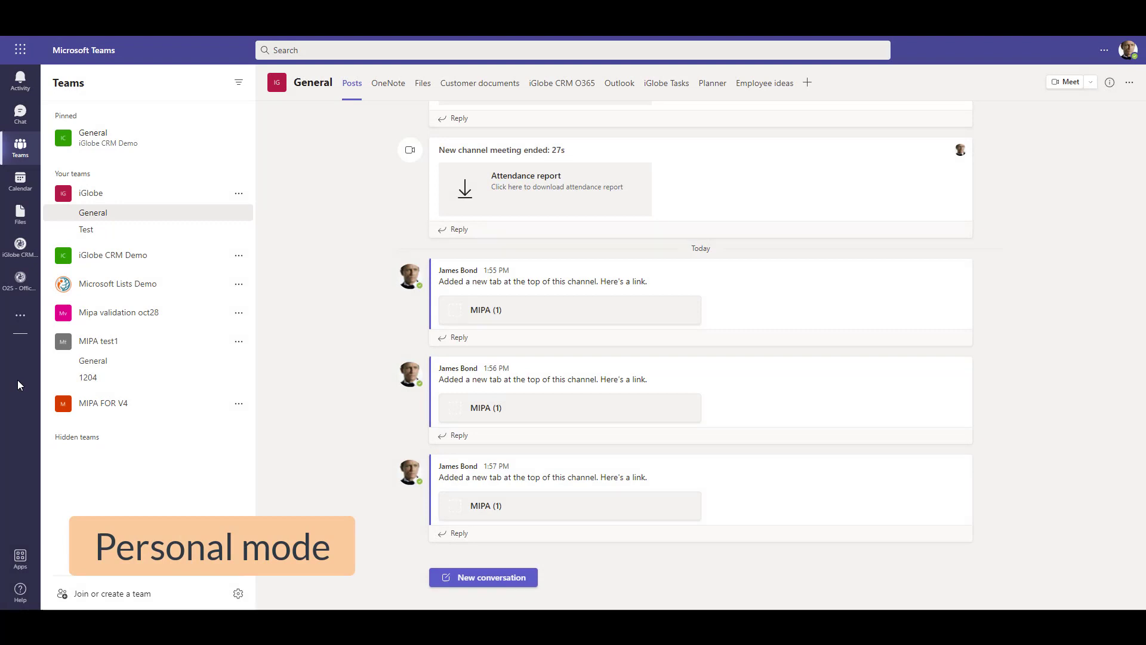
Step: Launch MIPA - Your Personal Assistant from the more-apps list in the left rail
{"action": "left_click", "coordinate": [20, 314]}
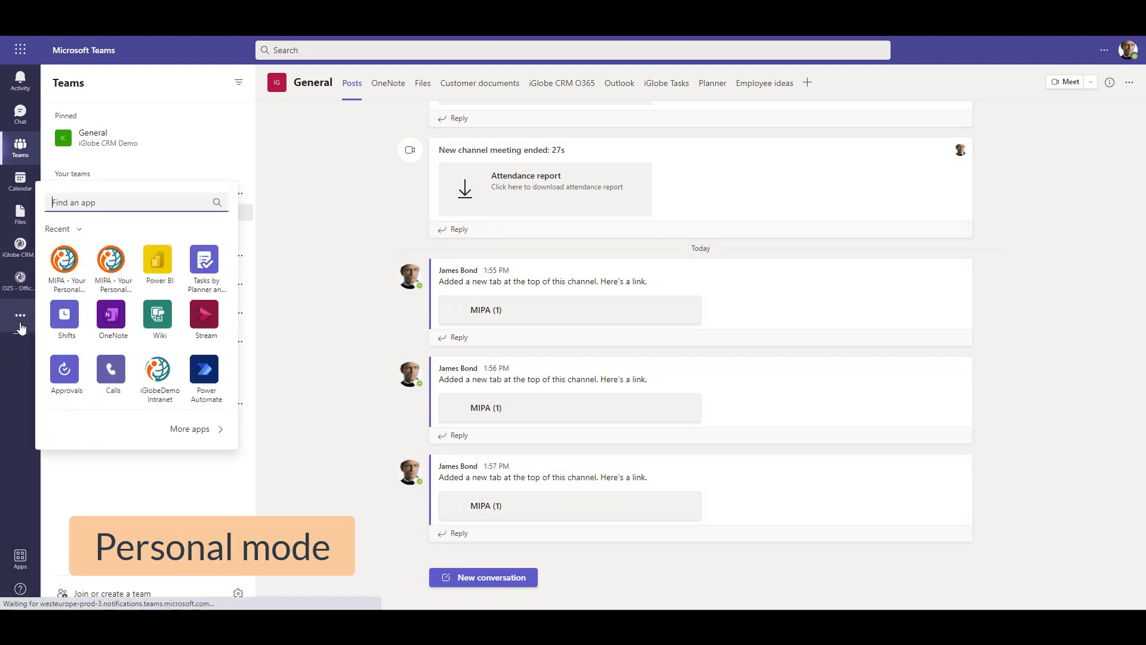
{"action": "mouse_move", "coordinate": [66, 265]}
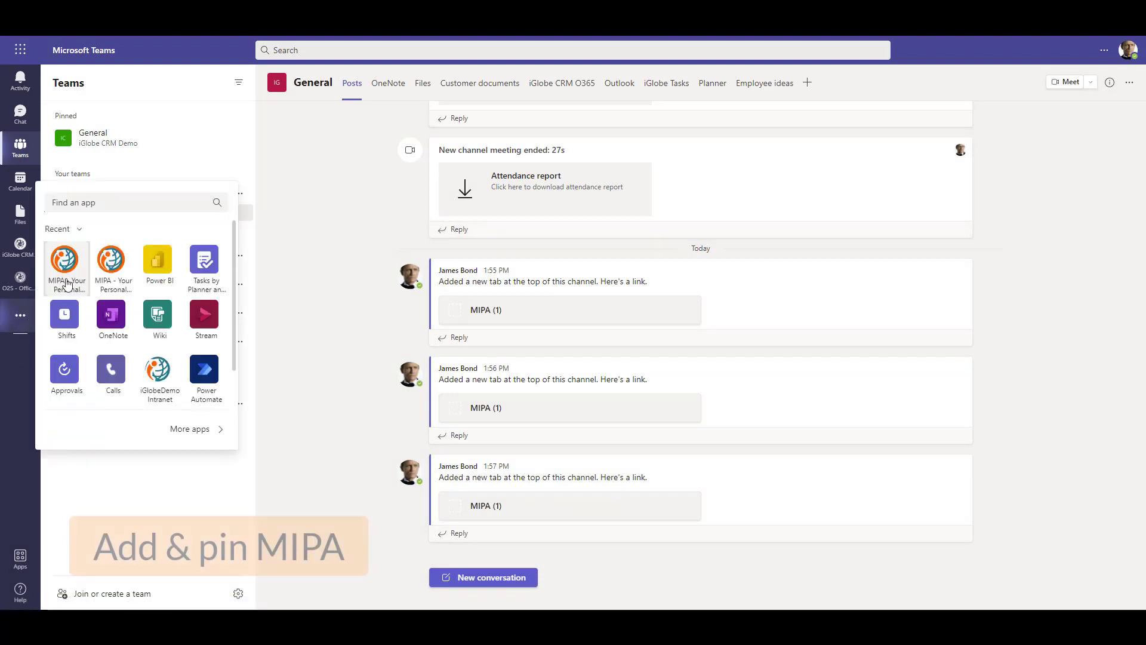
{"action": "left_click", "coordinate": [65, 259]}
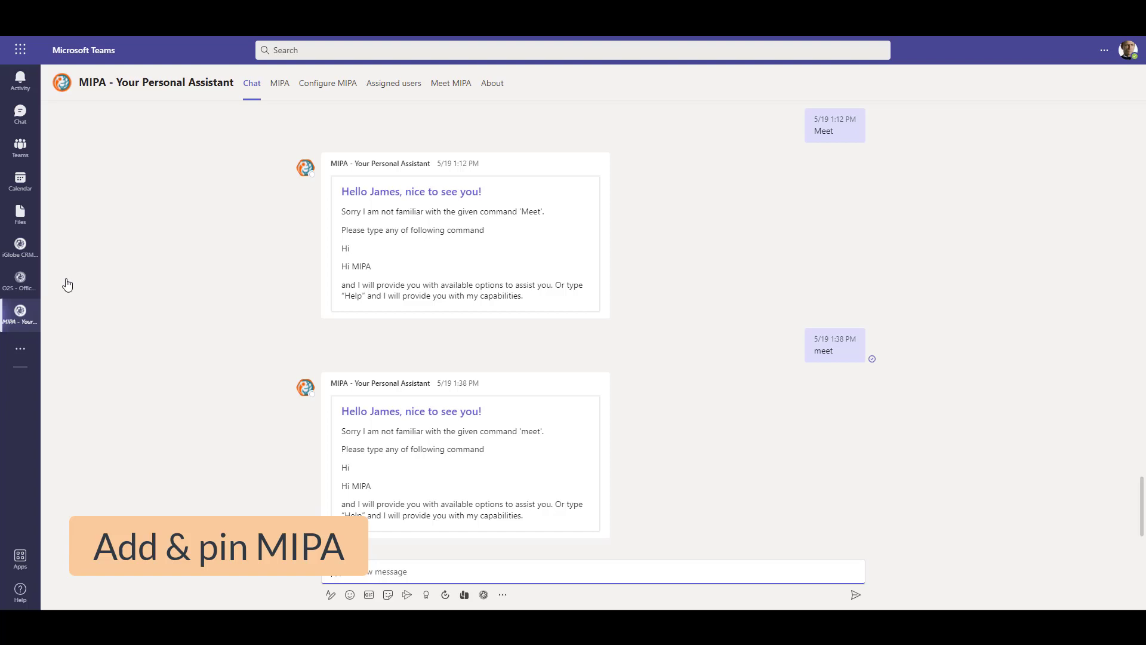
Step: Pin the MIPA icon to the left rail, then return to the iGlobe General channel
{"action": "right_click", "coordinate": [20, 314]}
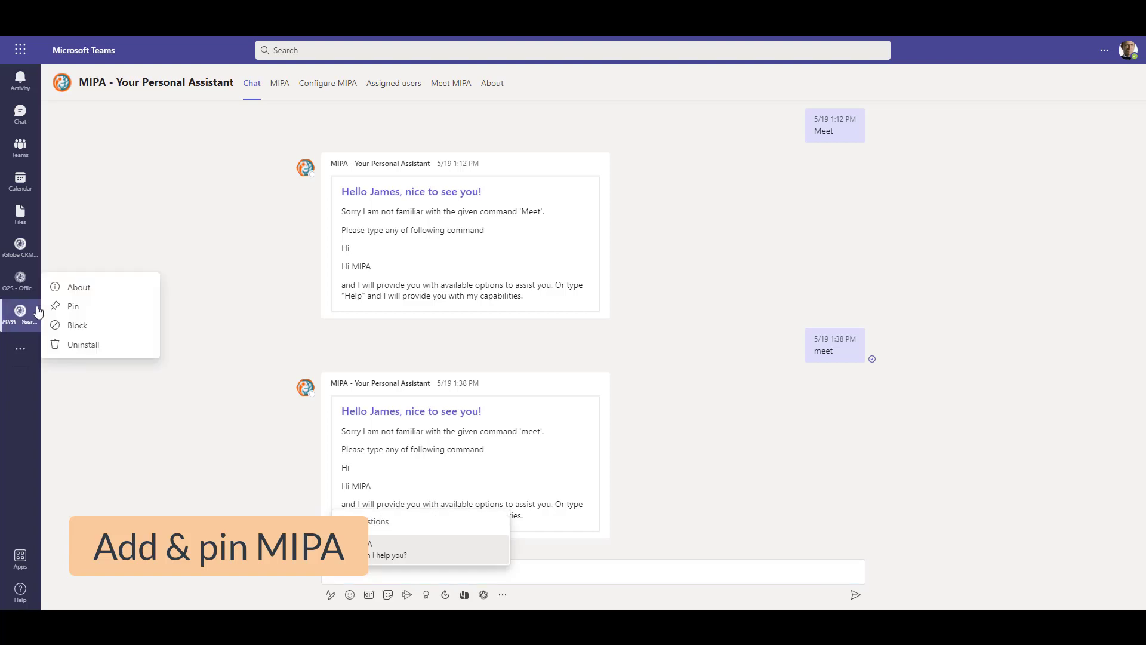
{"action": "mouse_move", "coordinate": [73, 307]}
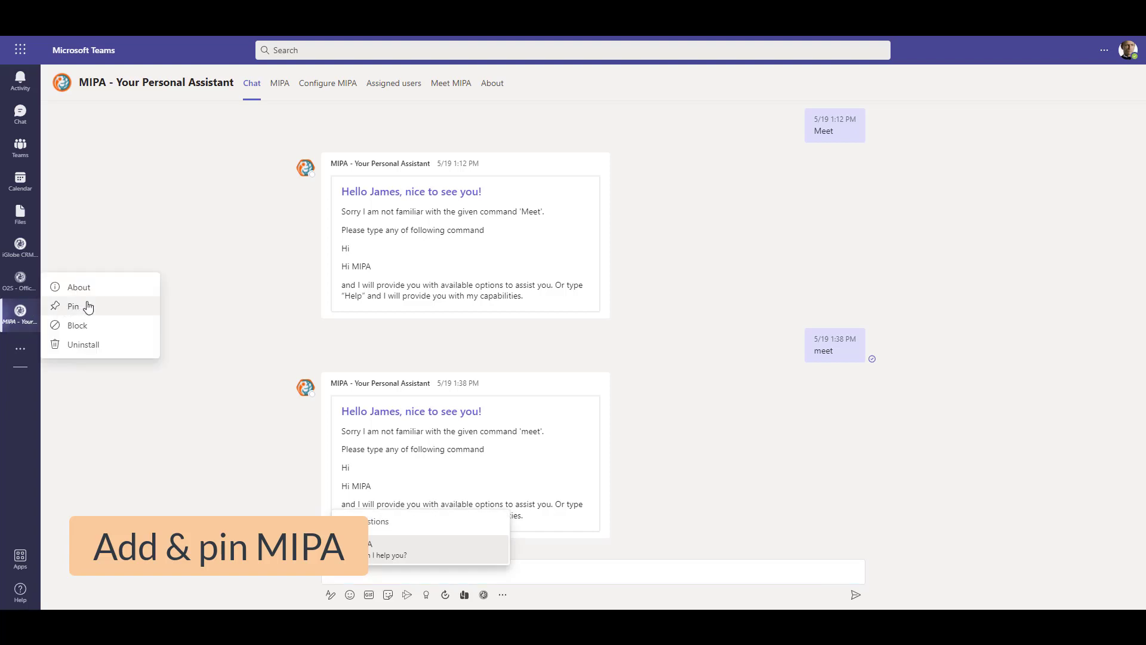
{"action": "left_click", "coordinate": [73, 307]}
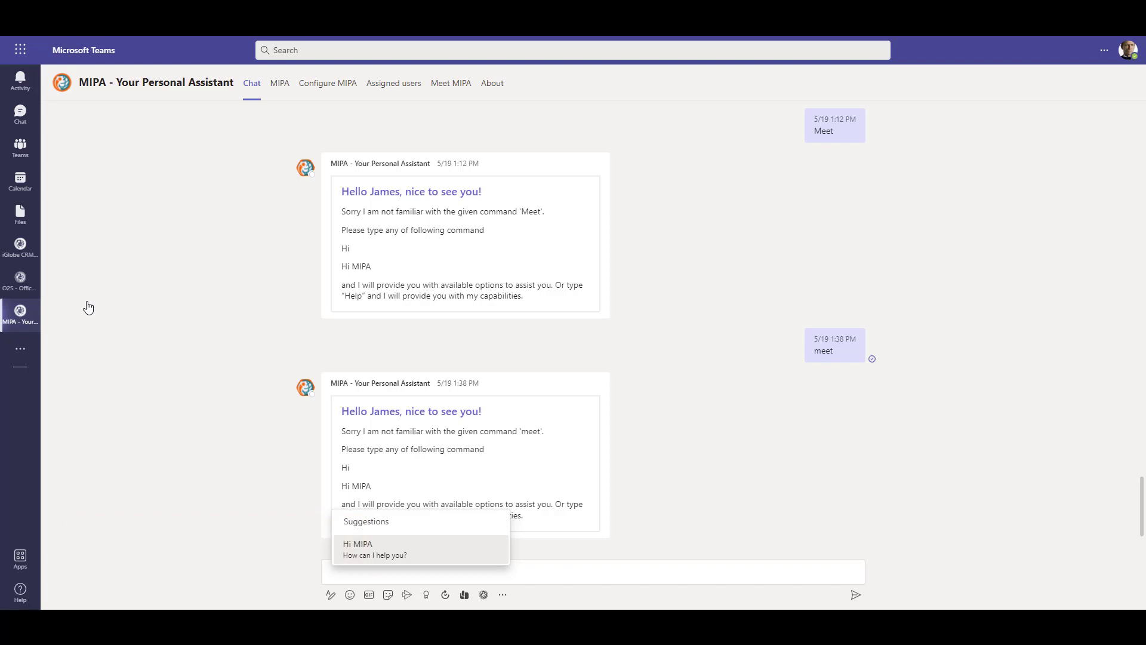
{"action": "left_click", "coordinate": [20, 148]}
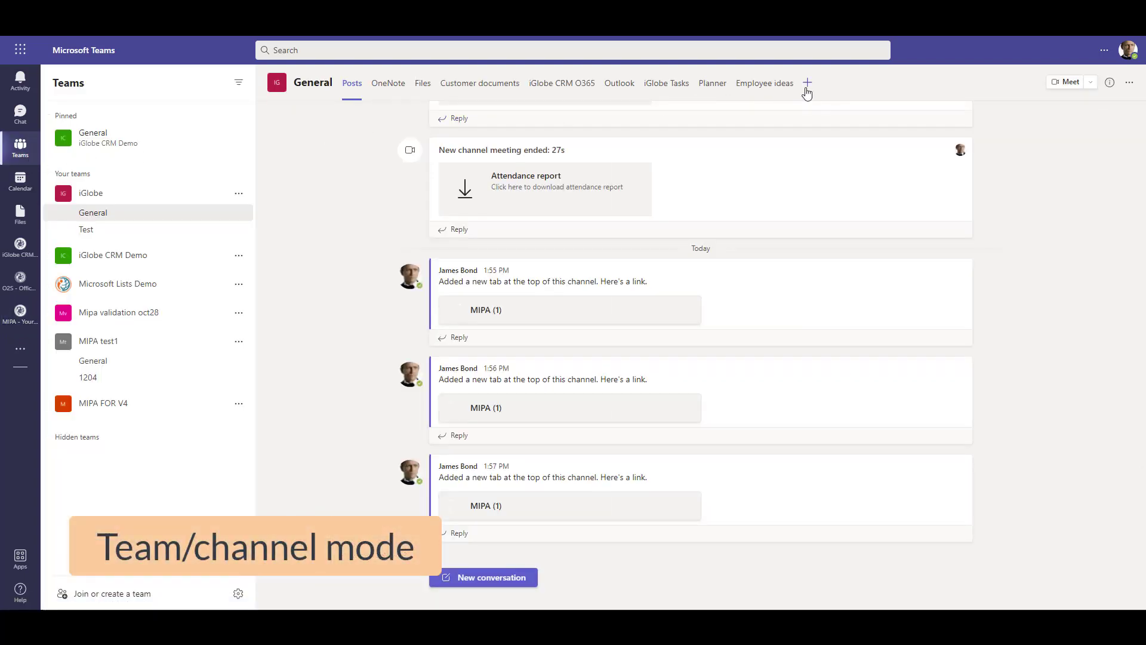
Step: Add a MIPA - Your Personal Assistant tab to the General channel by searching 'mipa' and saving
{"action": "left_click", "coordinate": [807, 82]}
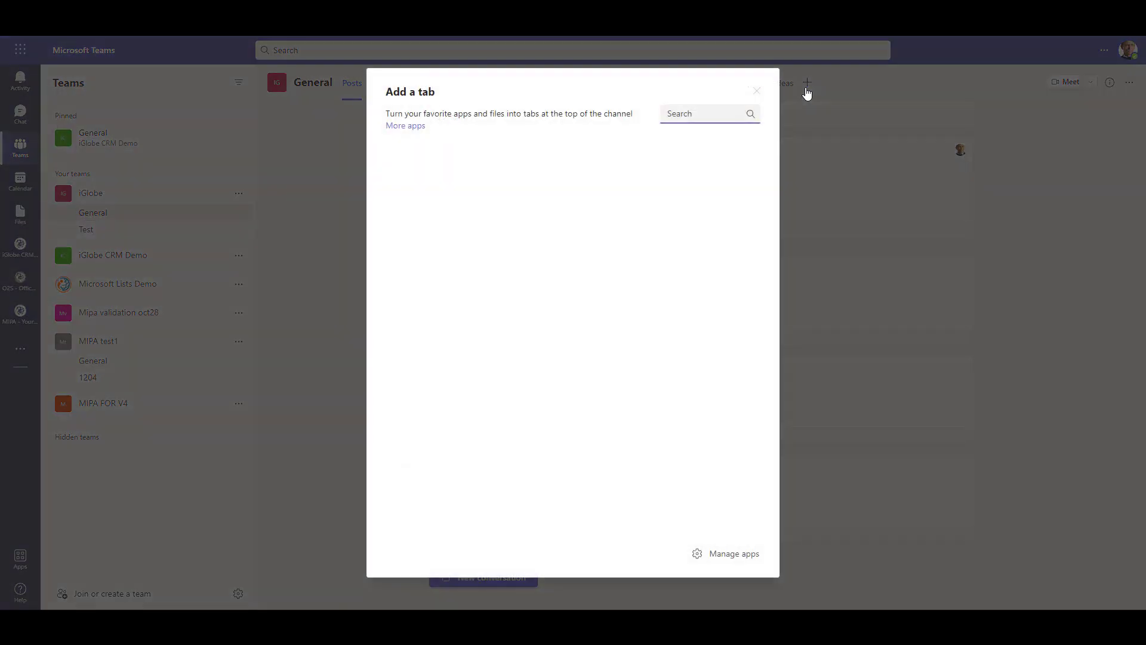
{"action": "type", "text": "mipa"}
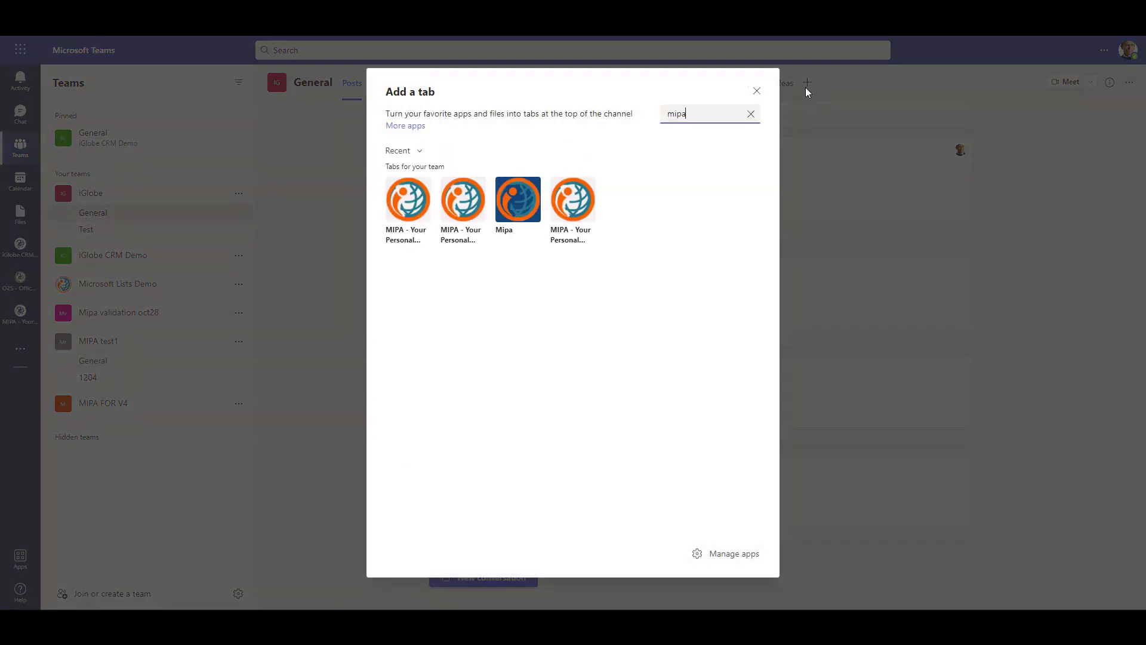
{"action": "left_click", "coordinate": [756, 90]}
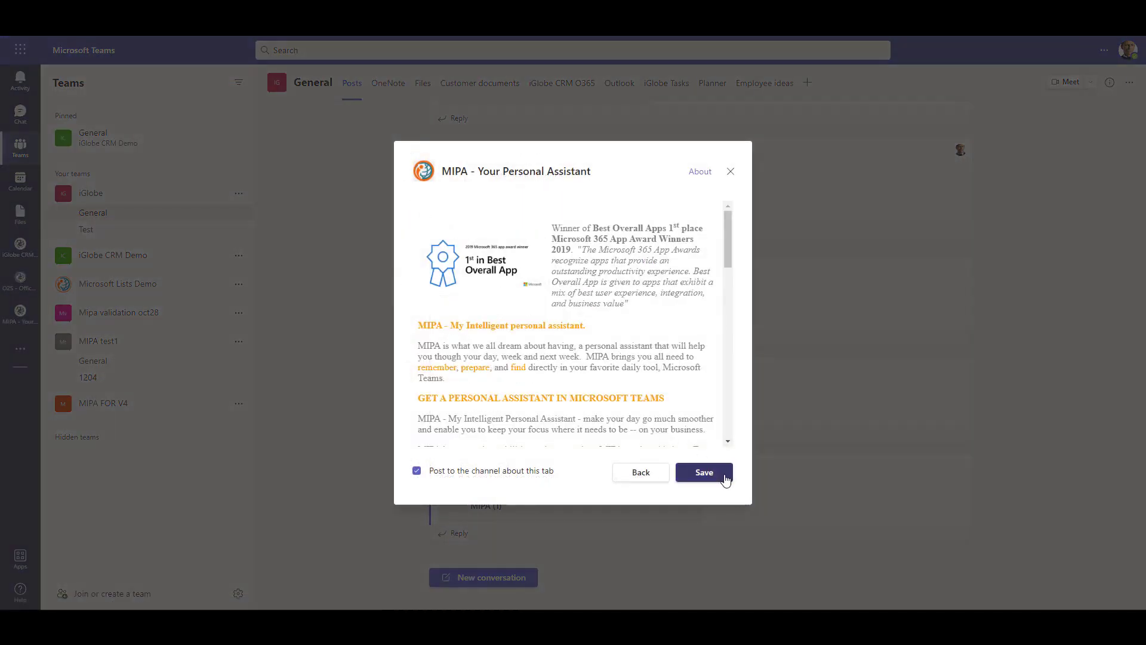
{"action": "left_click", "coordinate": [702, 472]}
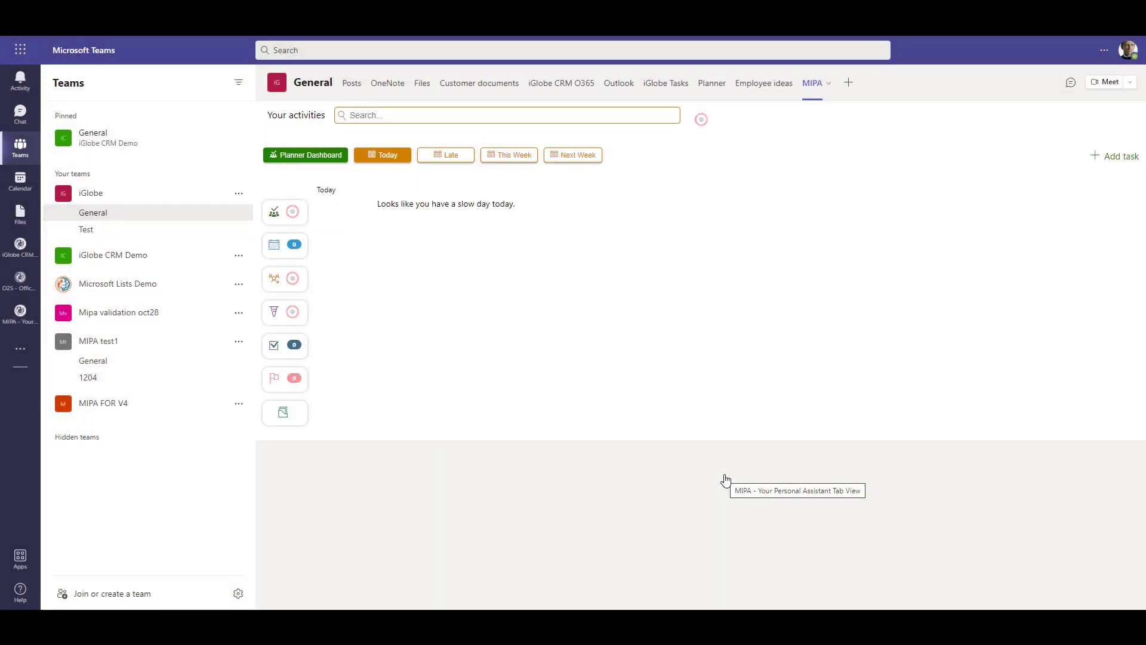